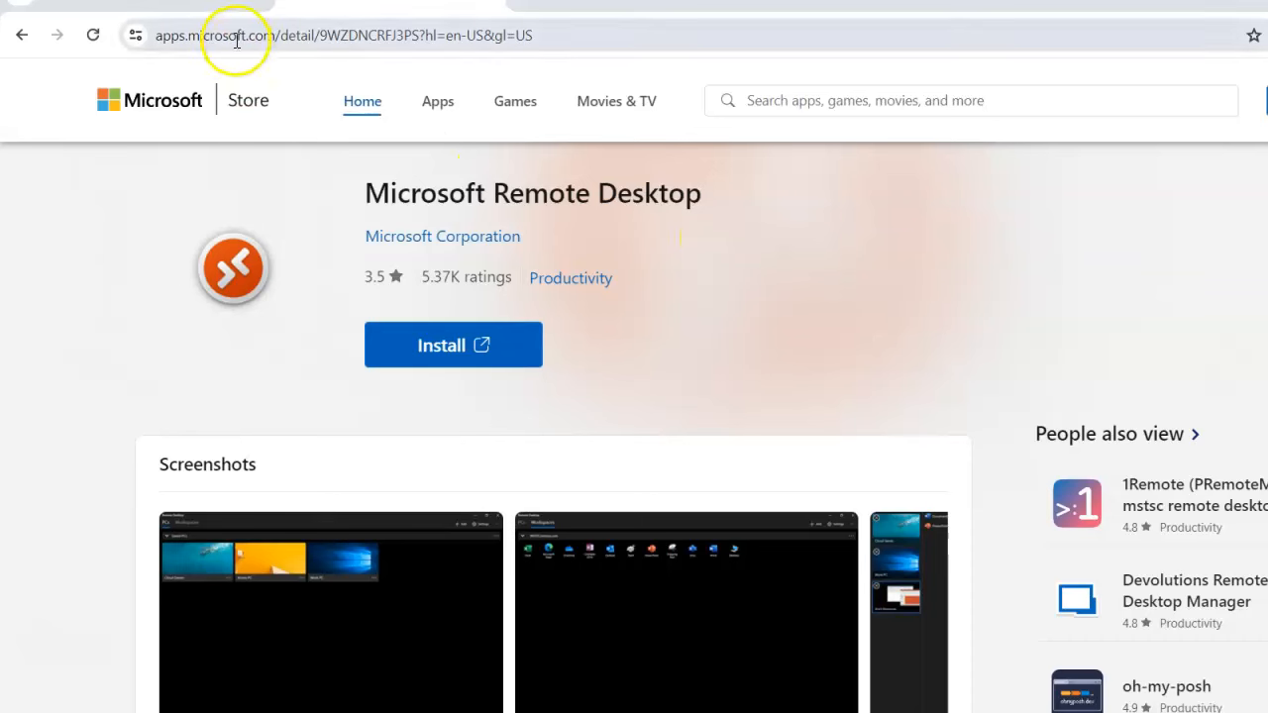
{"action": "mouse_move", "coordinate": [374, 166]}
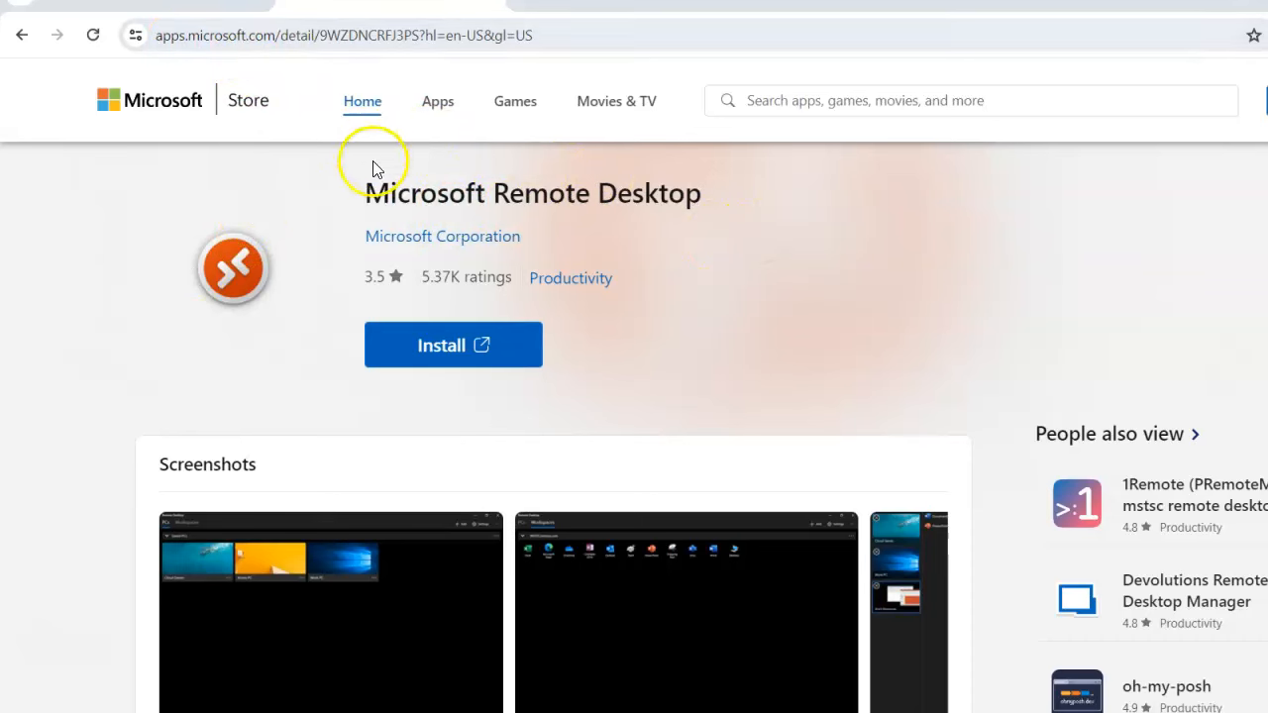
{"action": "mouse_move", "coordinate": [468, 361]}
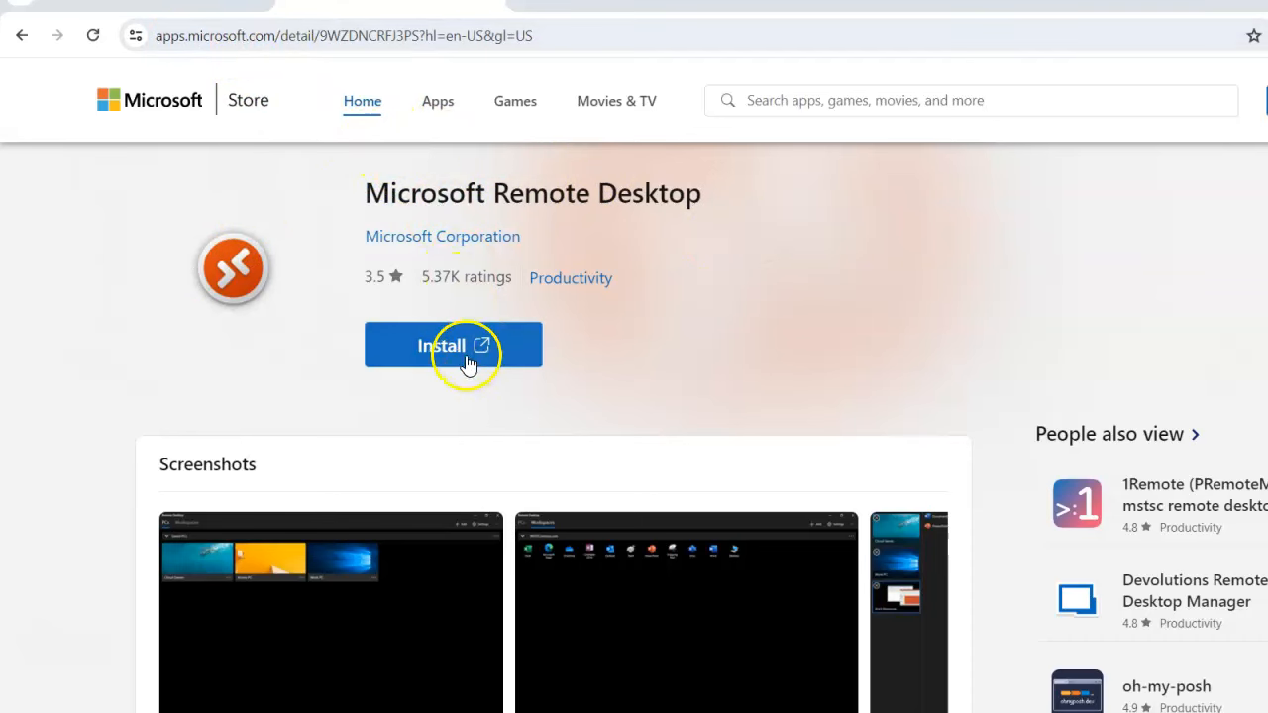
- Install Microsoft Remote Desktop via the Store hand-off and launch it to its saved PCs list
{"action": "left_click", "coordinate": [452, 345]}
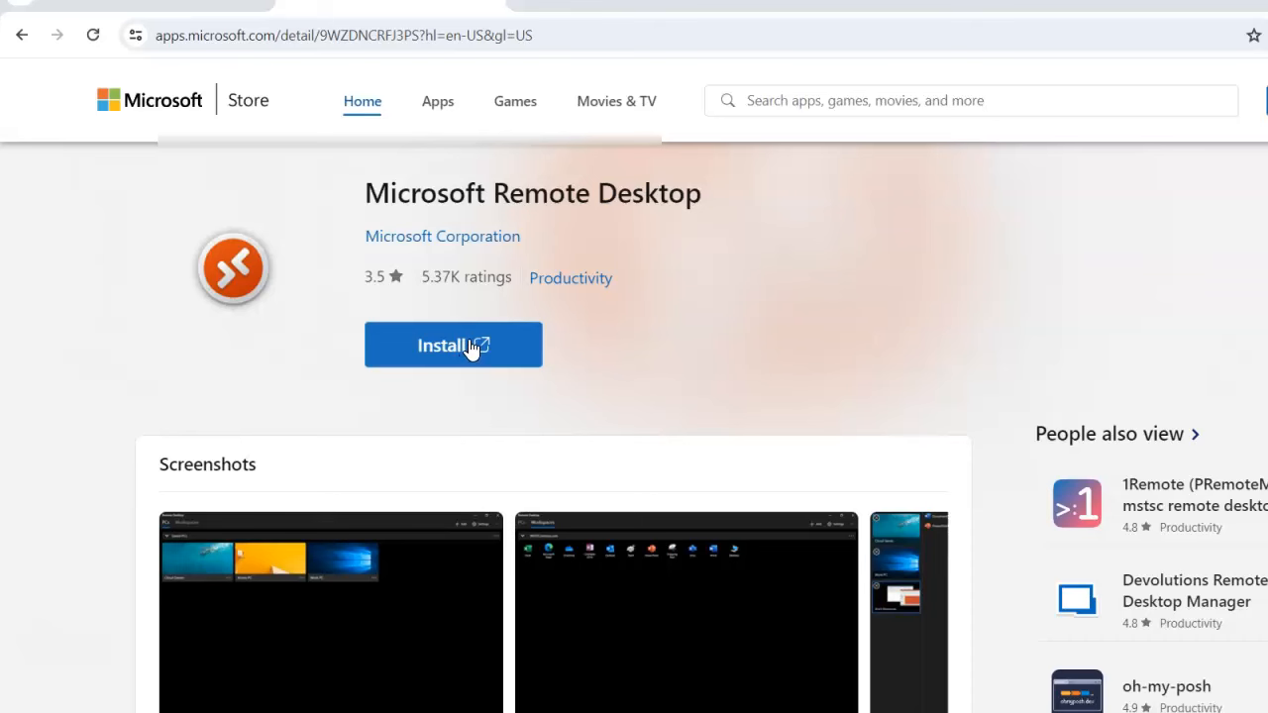
{"action": "left_click", "coordinate": [451, 345]}
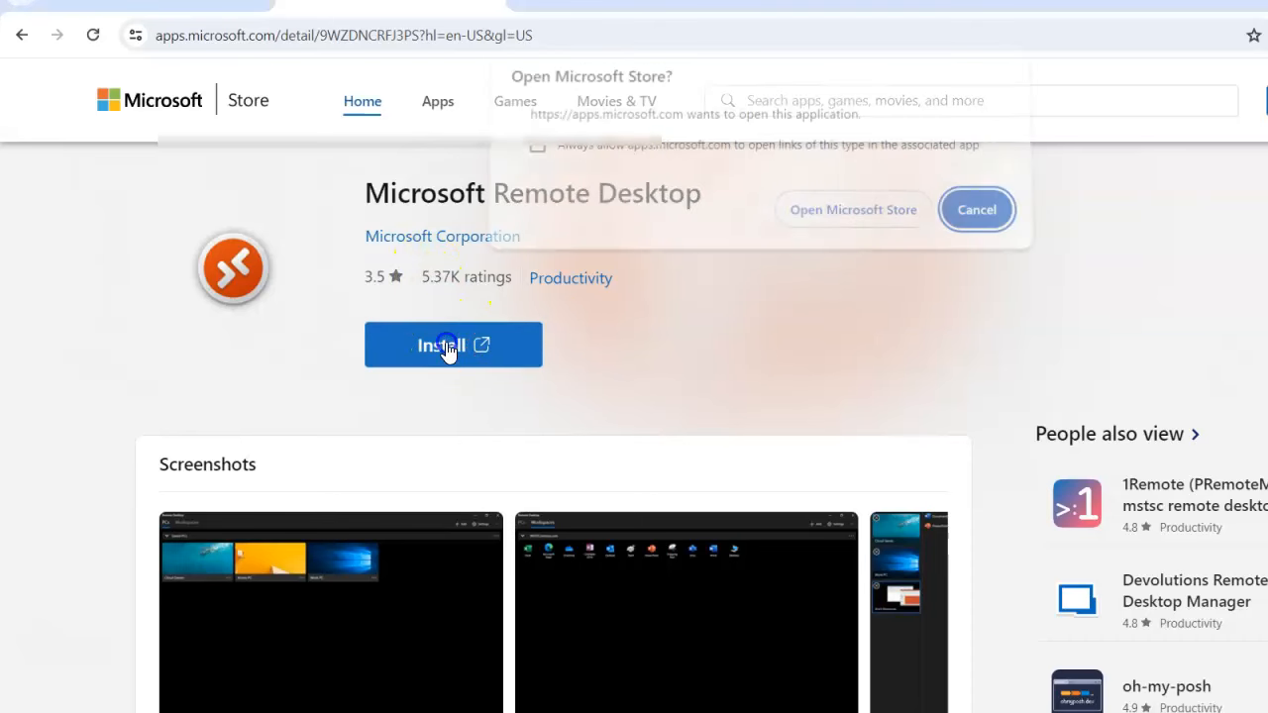
{"action": "left_click", "coordinate": [852, 210]}
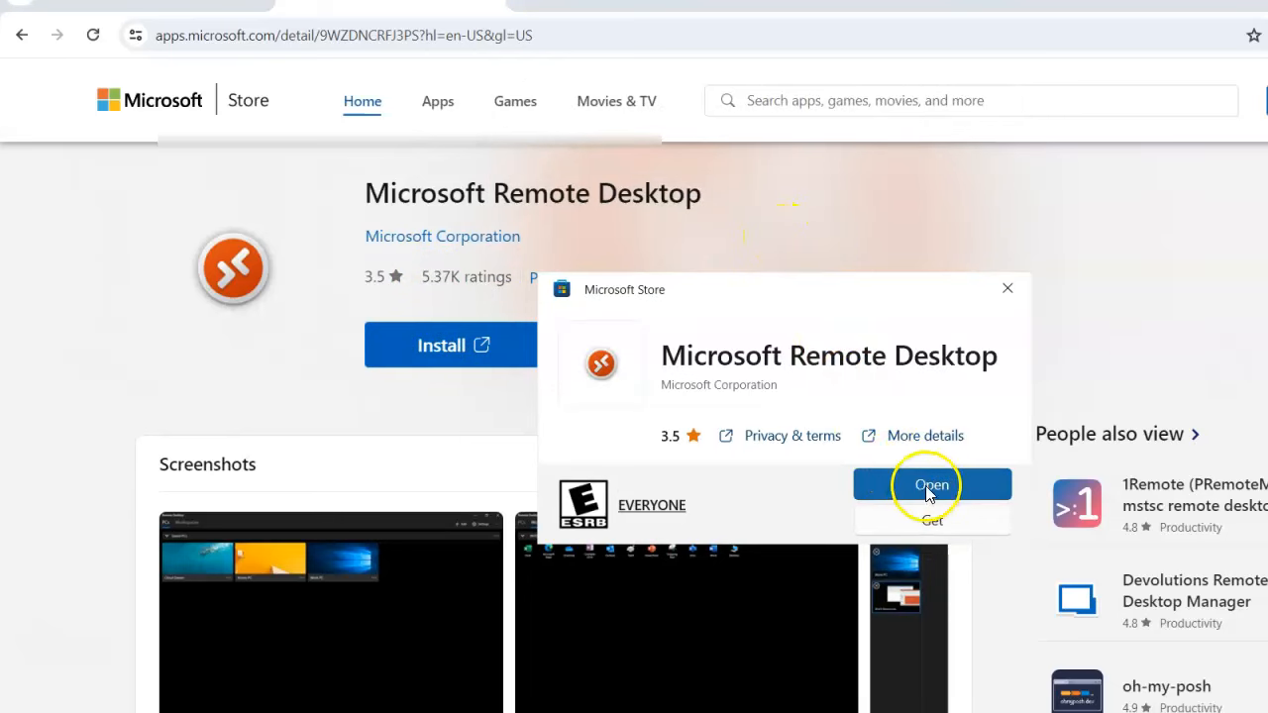
{"action": "left_click", "coordinate": [931, 483]}
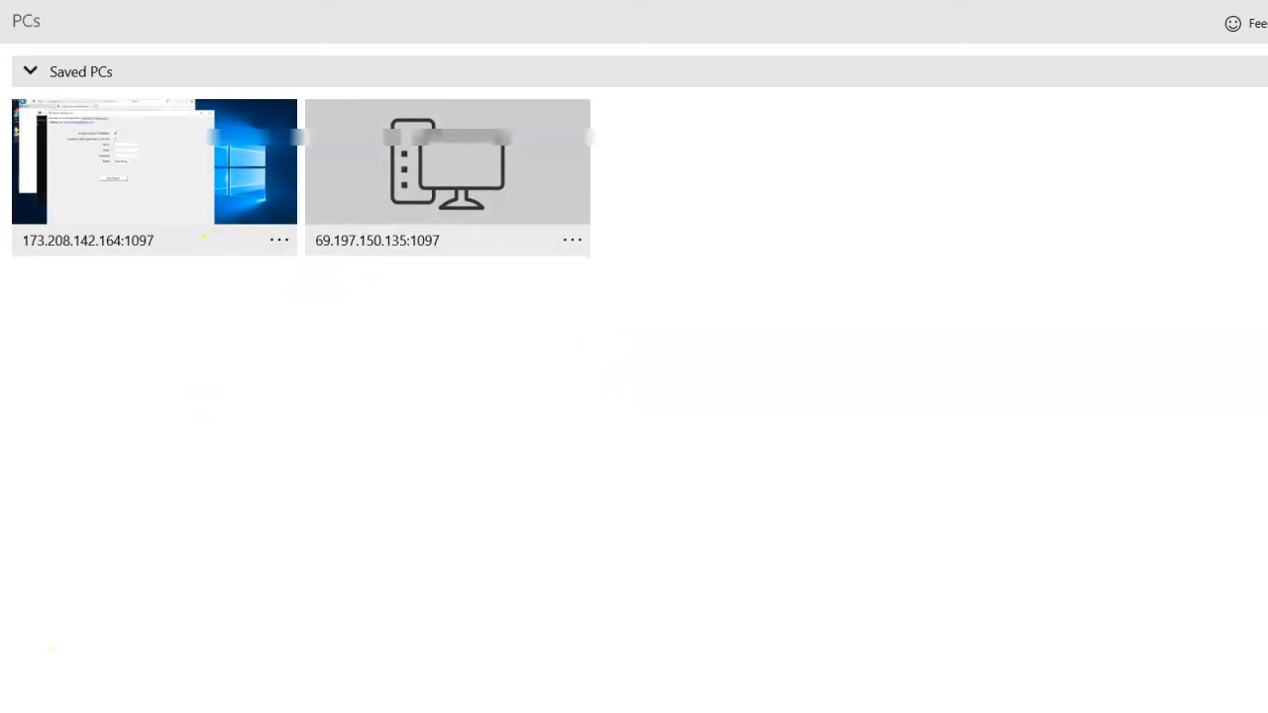
- Start adding a new PC from the Add menu
{"action": "left_click", "coordinate": [1133, 28]}
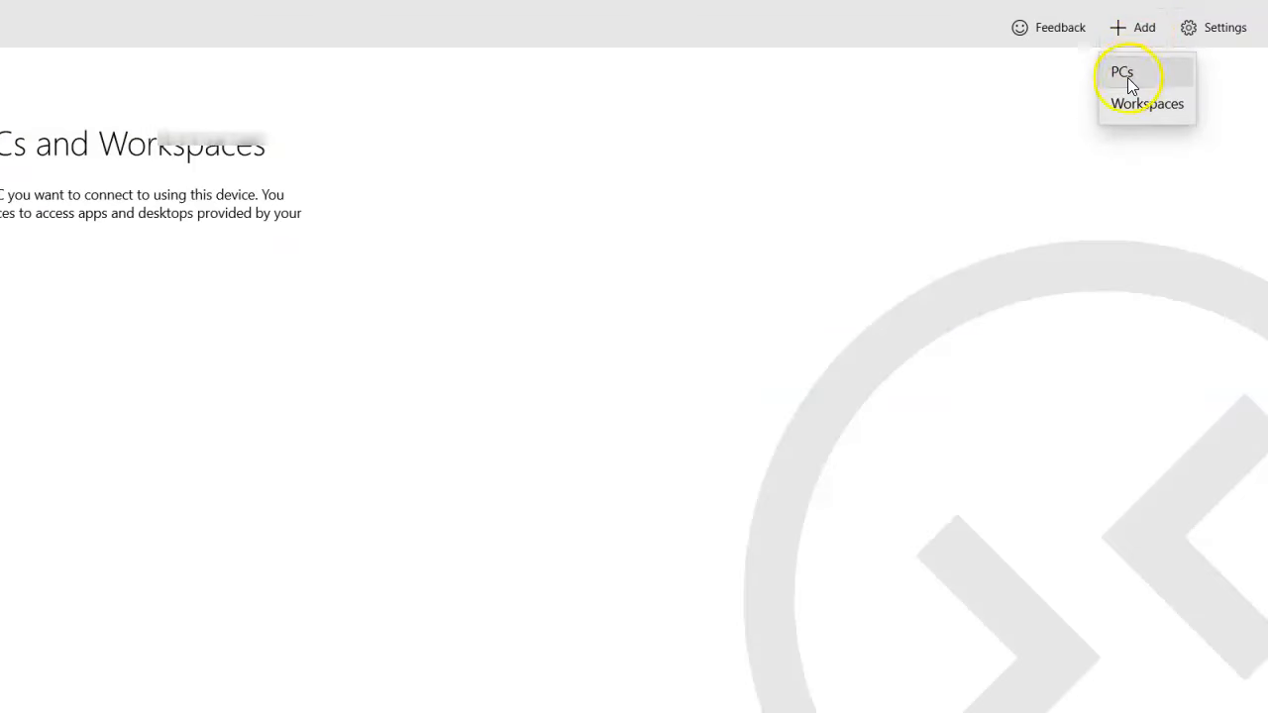
{"action": "left_click", "coordinate": [1121, 72]}
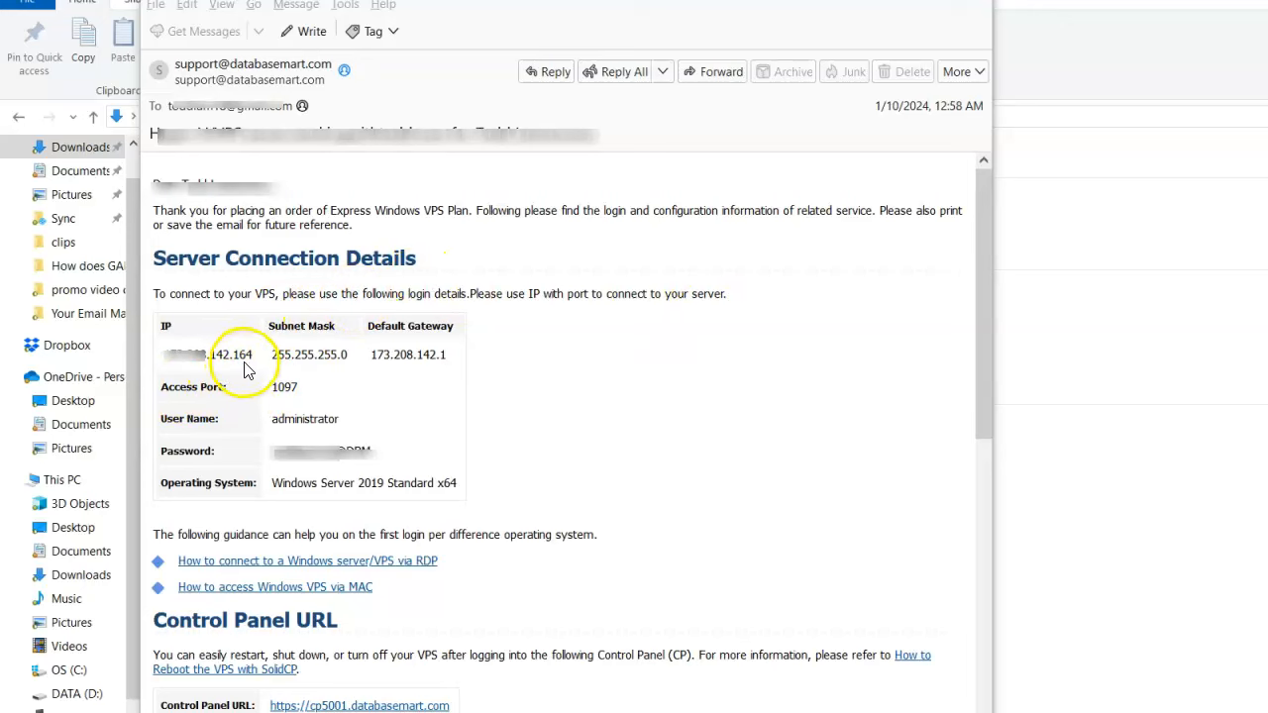
- Select the server IP address in the order email to copy it as the PC name
{"action": "double_click", "coordinate": [202, 354]}
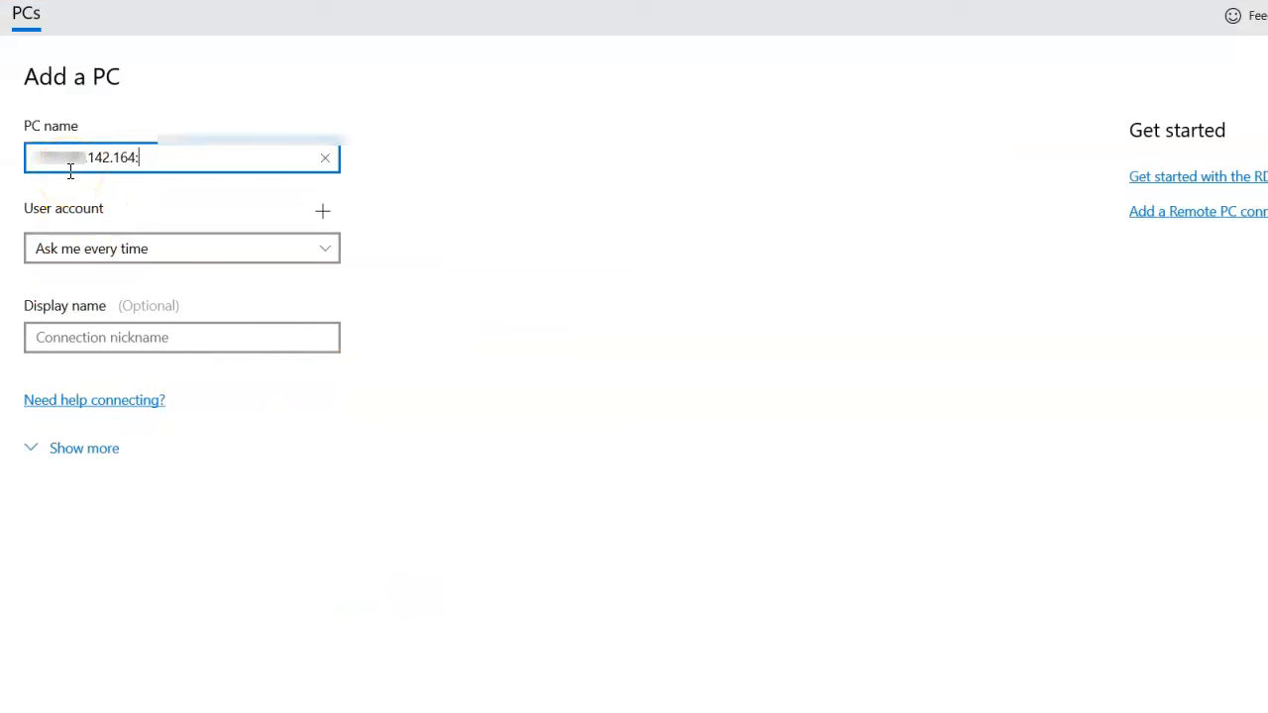
- Append port :1097 to the PC name 173.208.142.164 and save the new PC
{"action": "type", "text": "1097"}
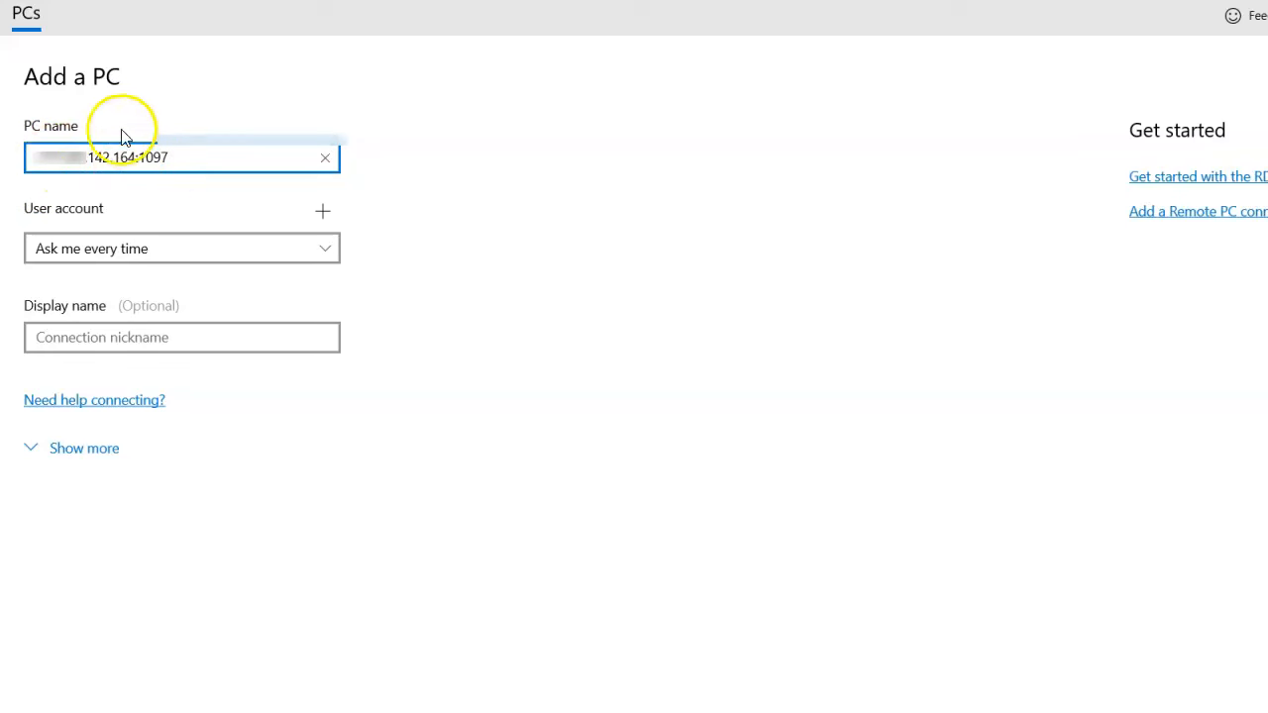
{"action": "double_click", "coordinate": [155, 157]}
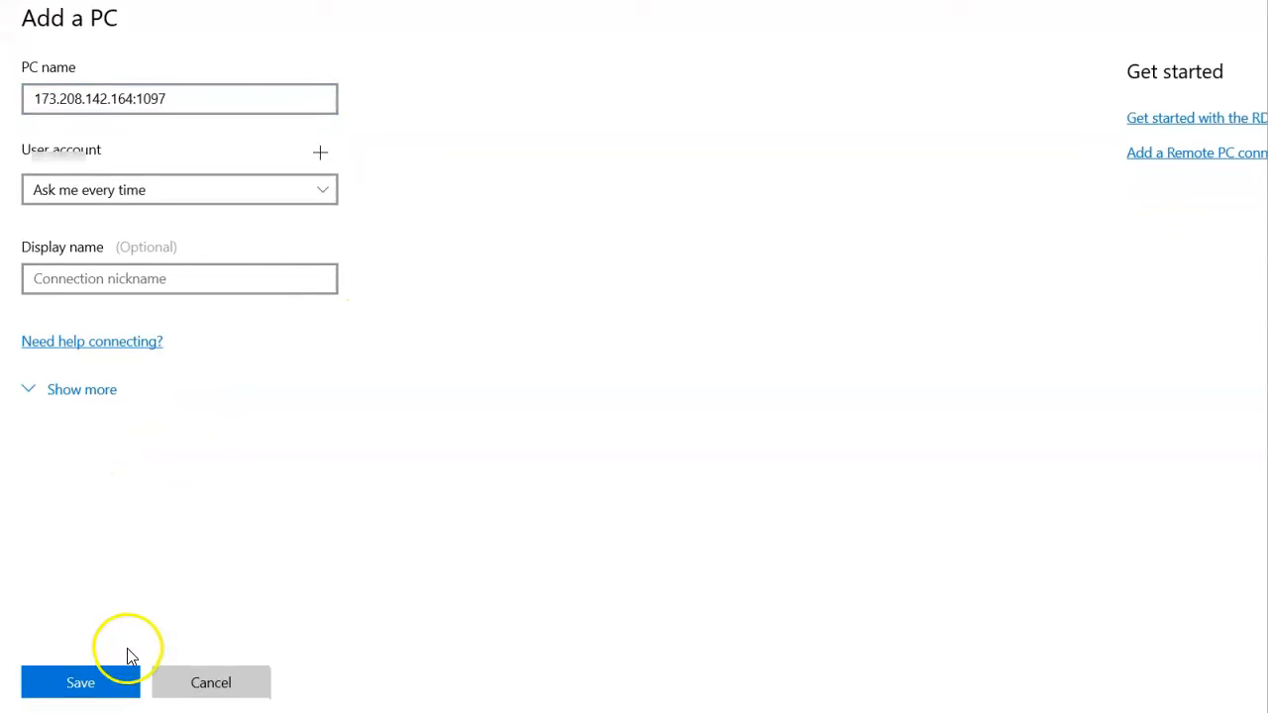
{"action": "left_click", "coordinate": [79, 681]}
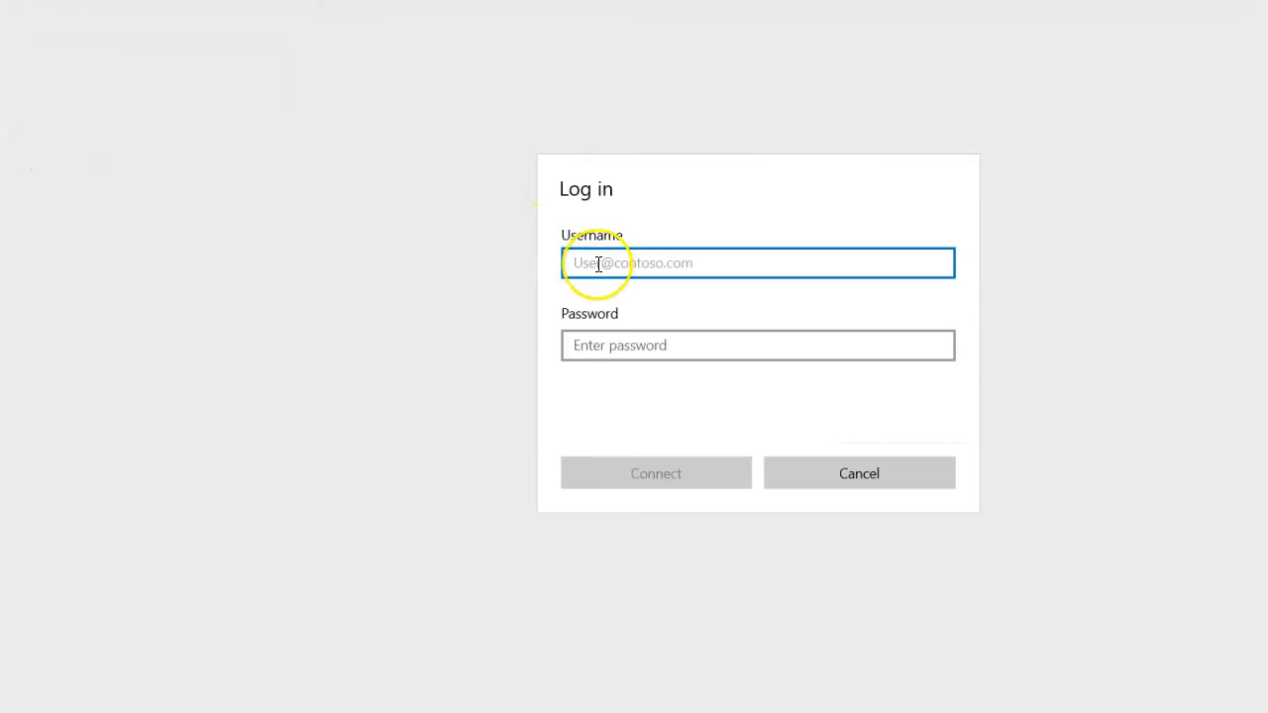
- Enter administrator as the username in the Log in dialog
{"action": "type", "text": "administrato"}
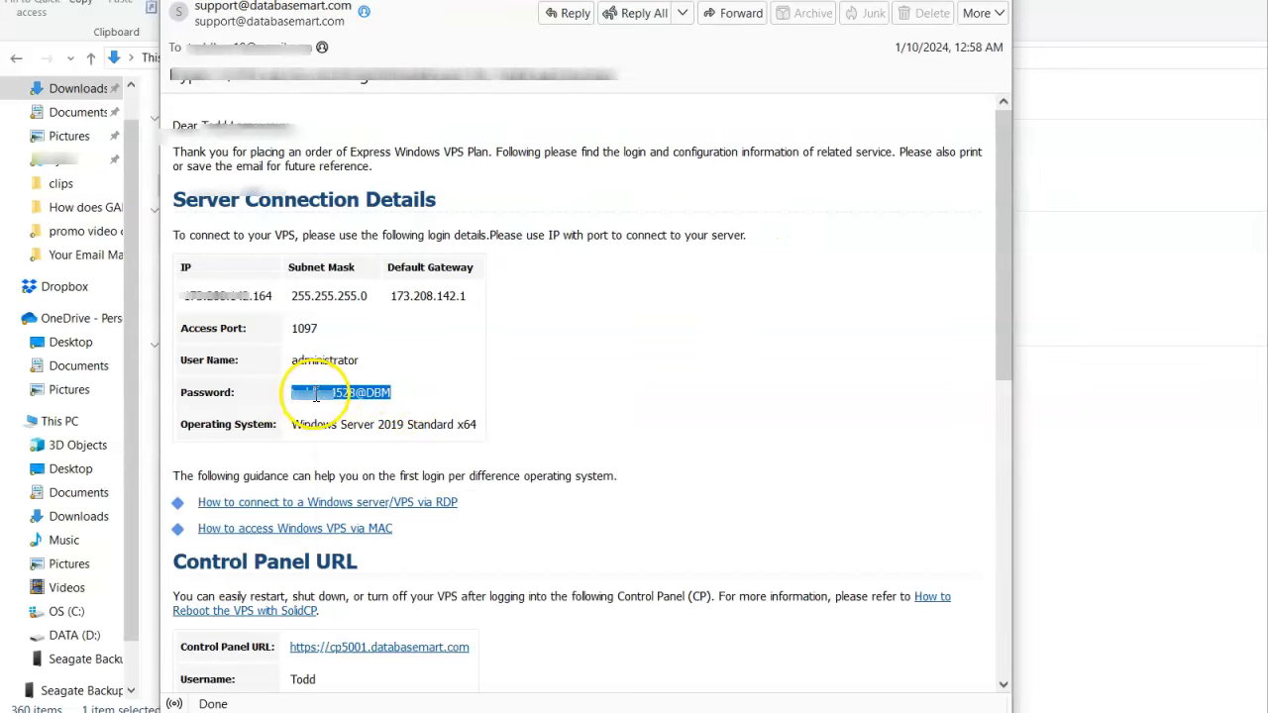
{"action": "mouse_move", "coordinate": [344, 327]}
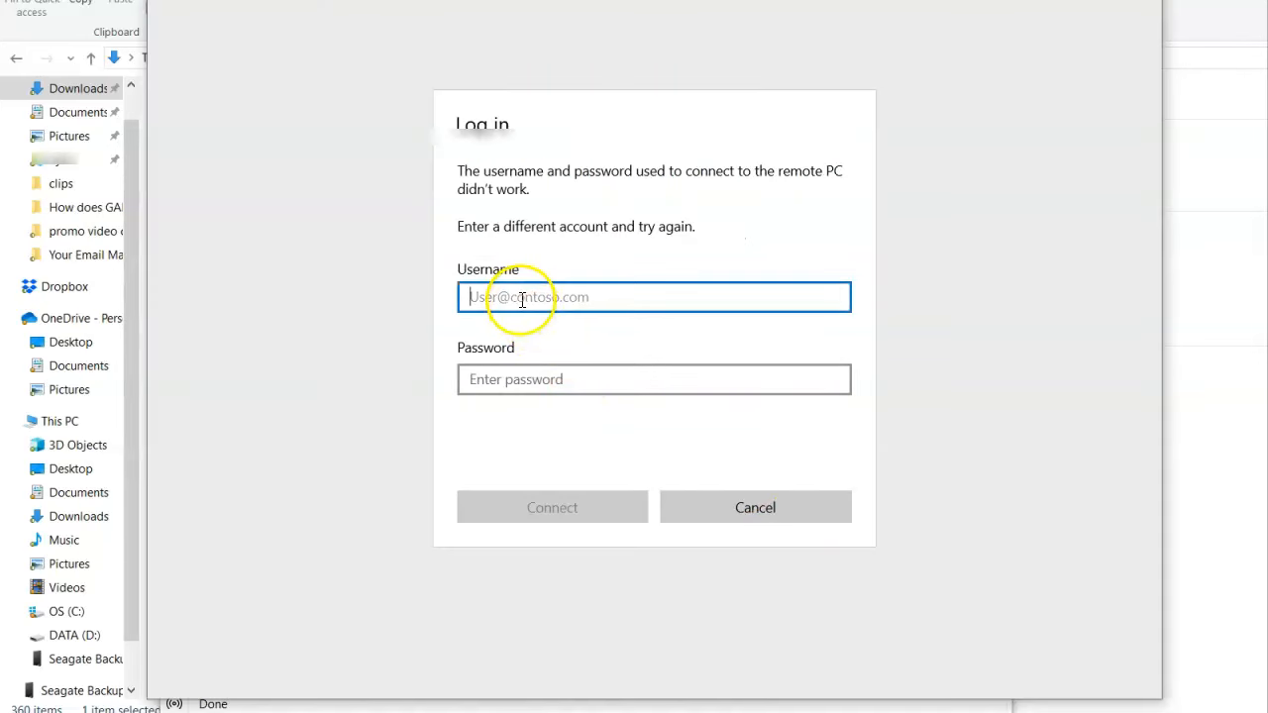
- Re-enter administrator with the emailed password and connect to the remote server
{"action": "type", "text": "administrator"}
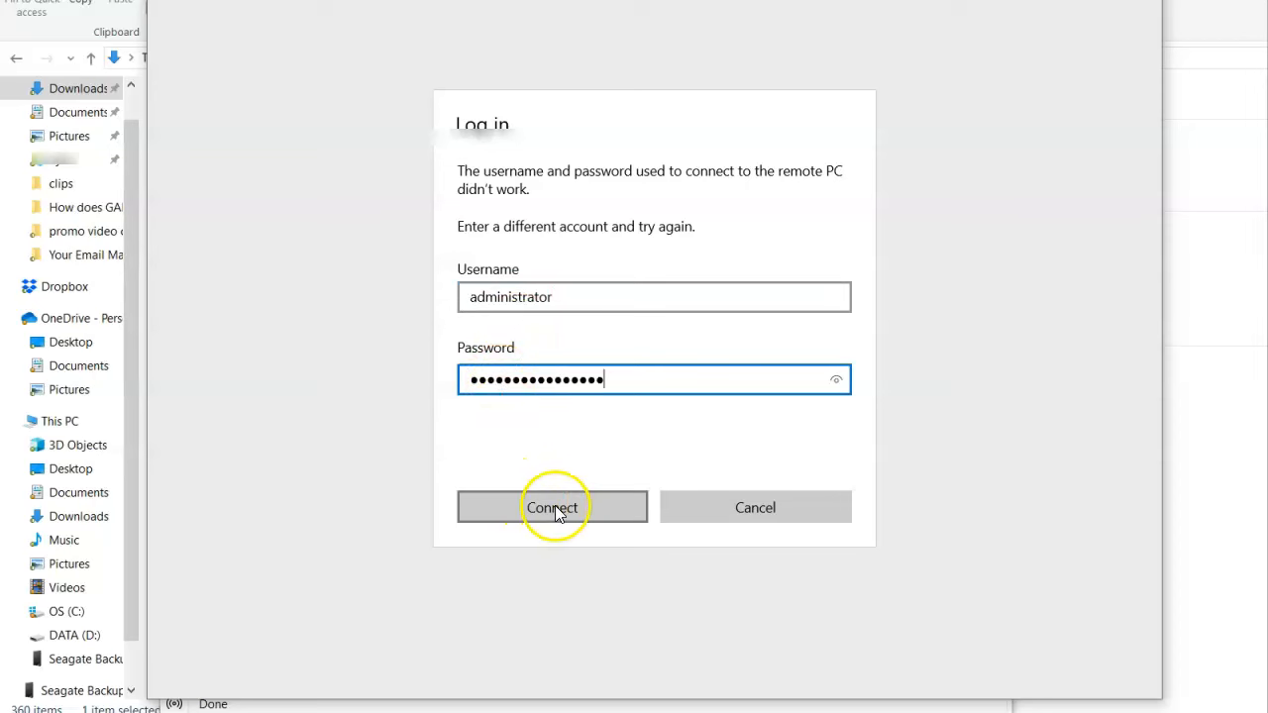
{"action": "left_click", "coordinate": [551, 507]}
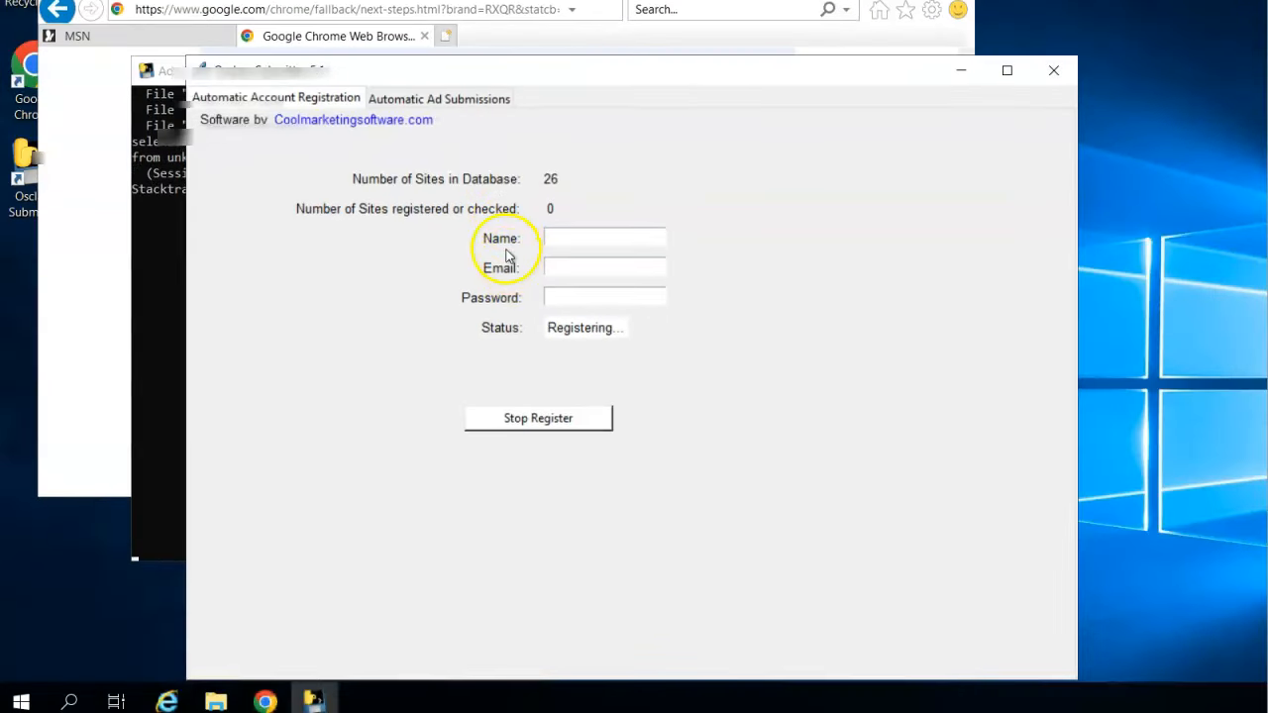
{"action": "mouse_move", "coordinate": [670, 282]}
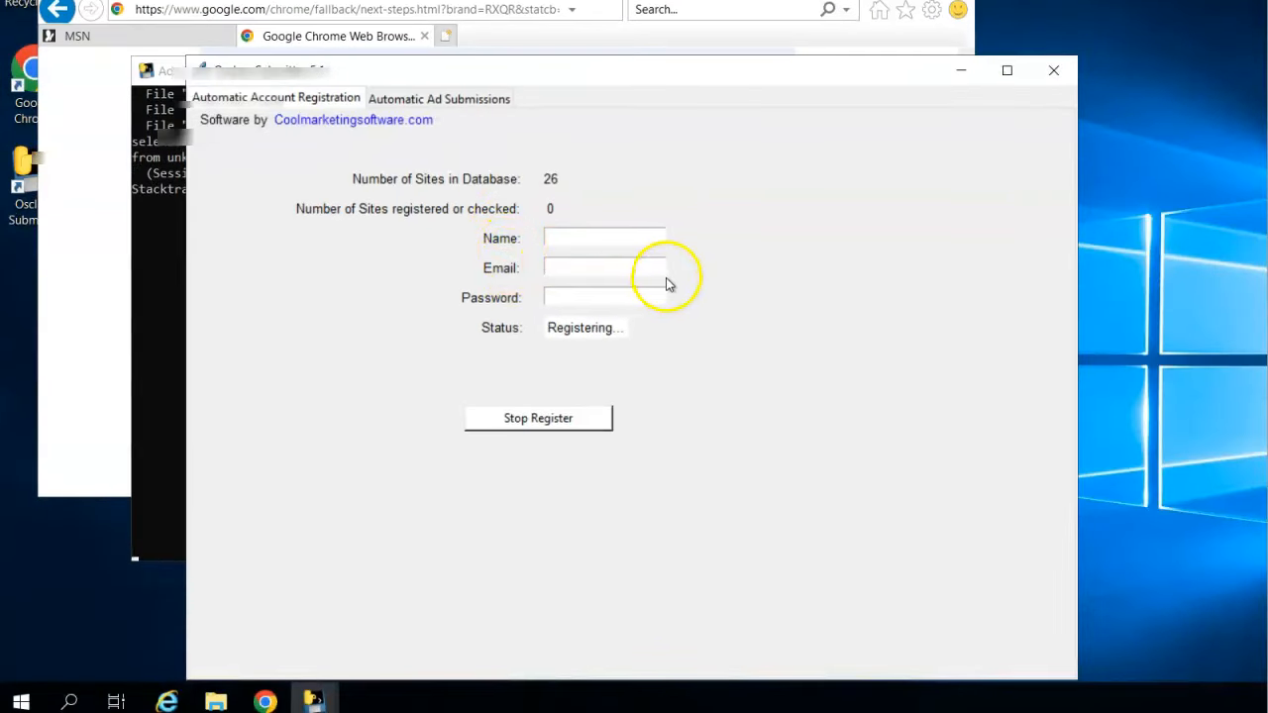
{"action": "mouse_move", "coordinate": [672, 281]}
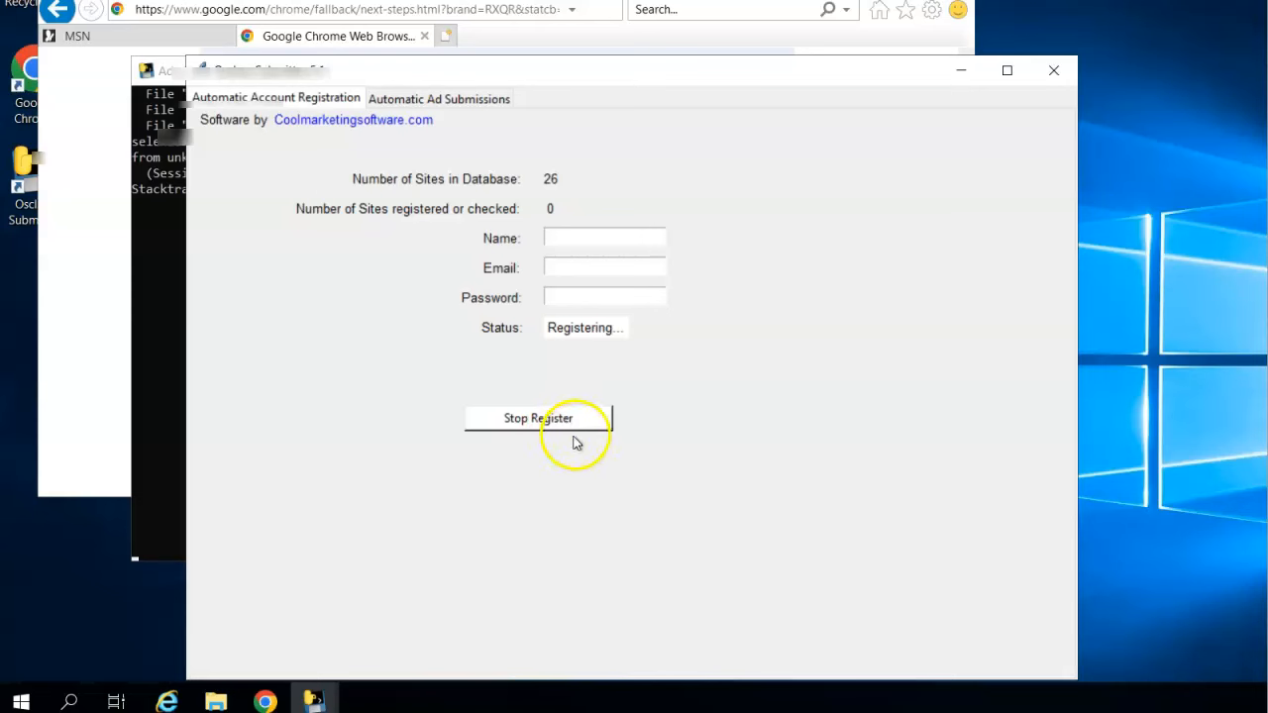
{"action": "mouse_move", "coordinate": [538, 418]}
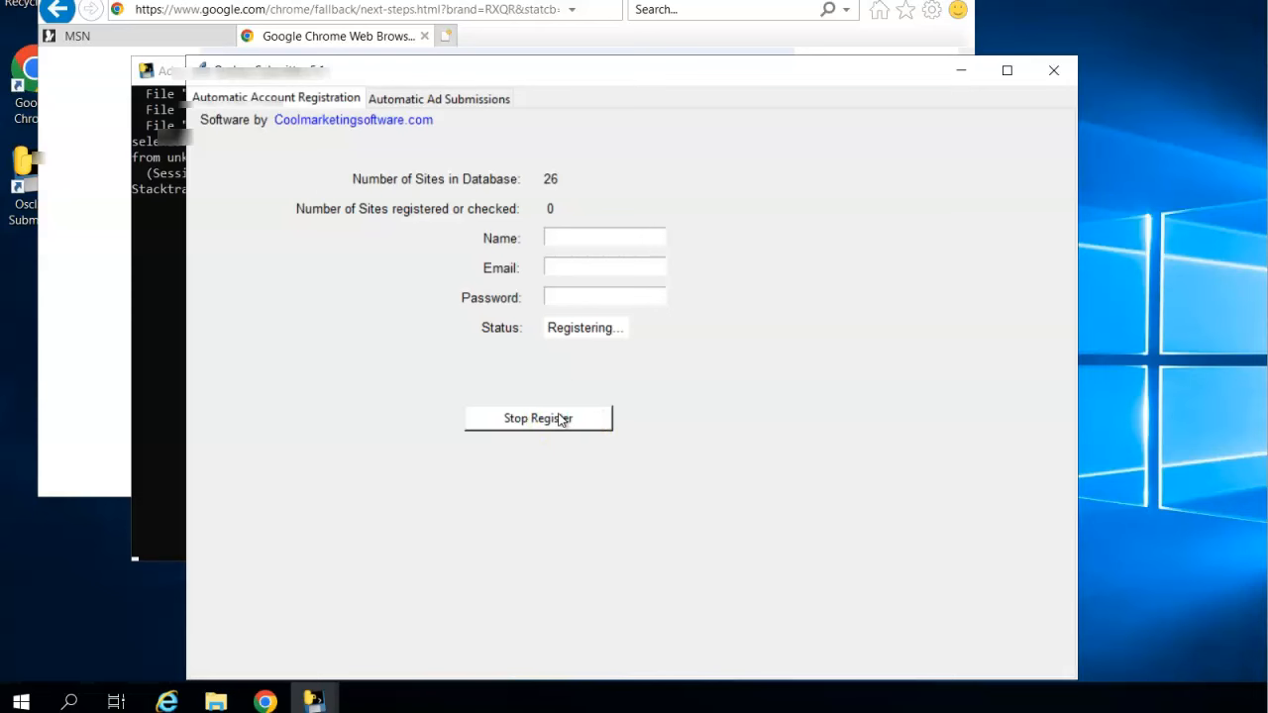
{"action": "mouse_move", "coordinate": [448, 30]}
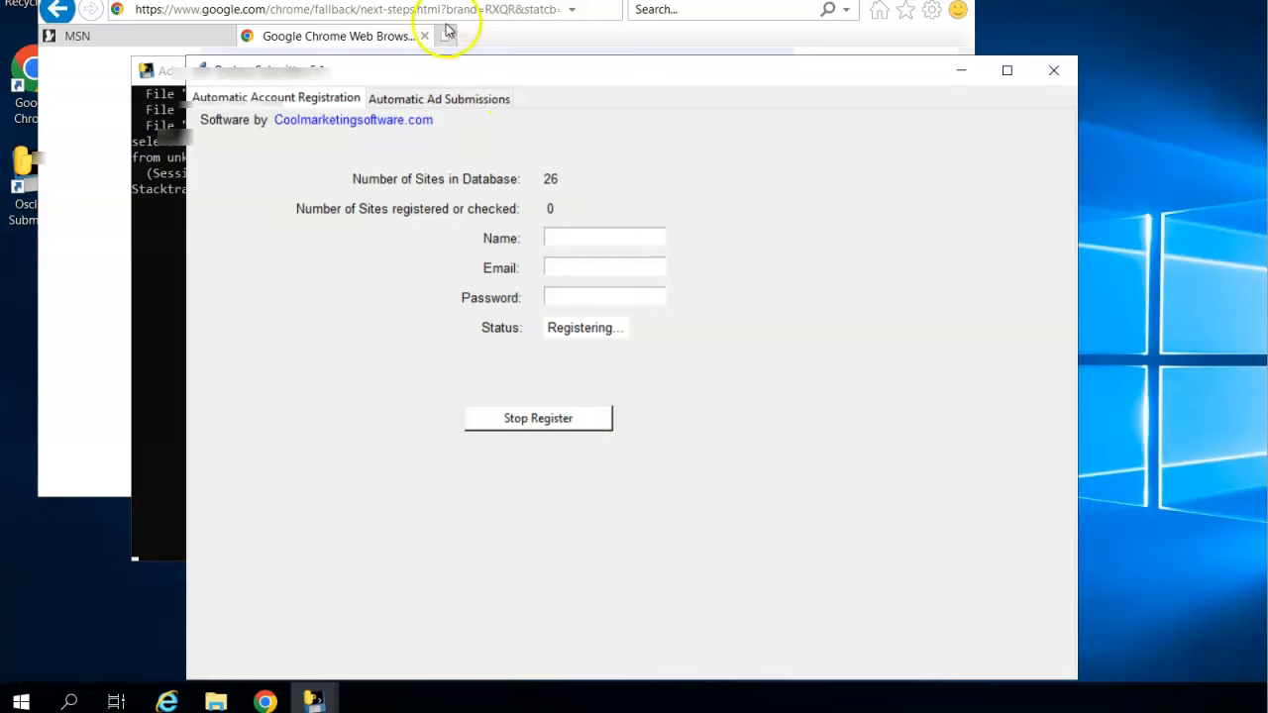
{"action": "mouse_move", "coordinate": [431, 234]}
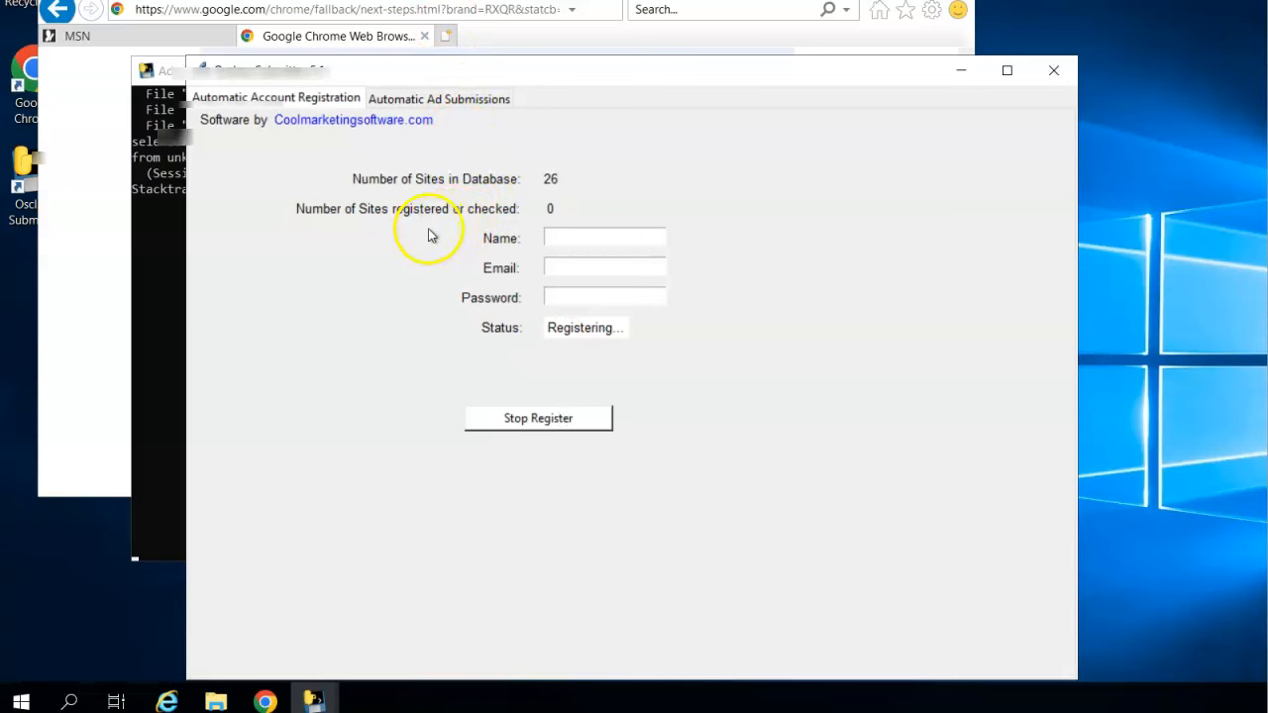
{"action": "mouse_move", "coordinate": [436, 233]}
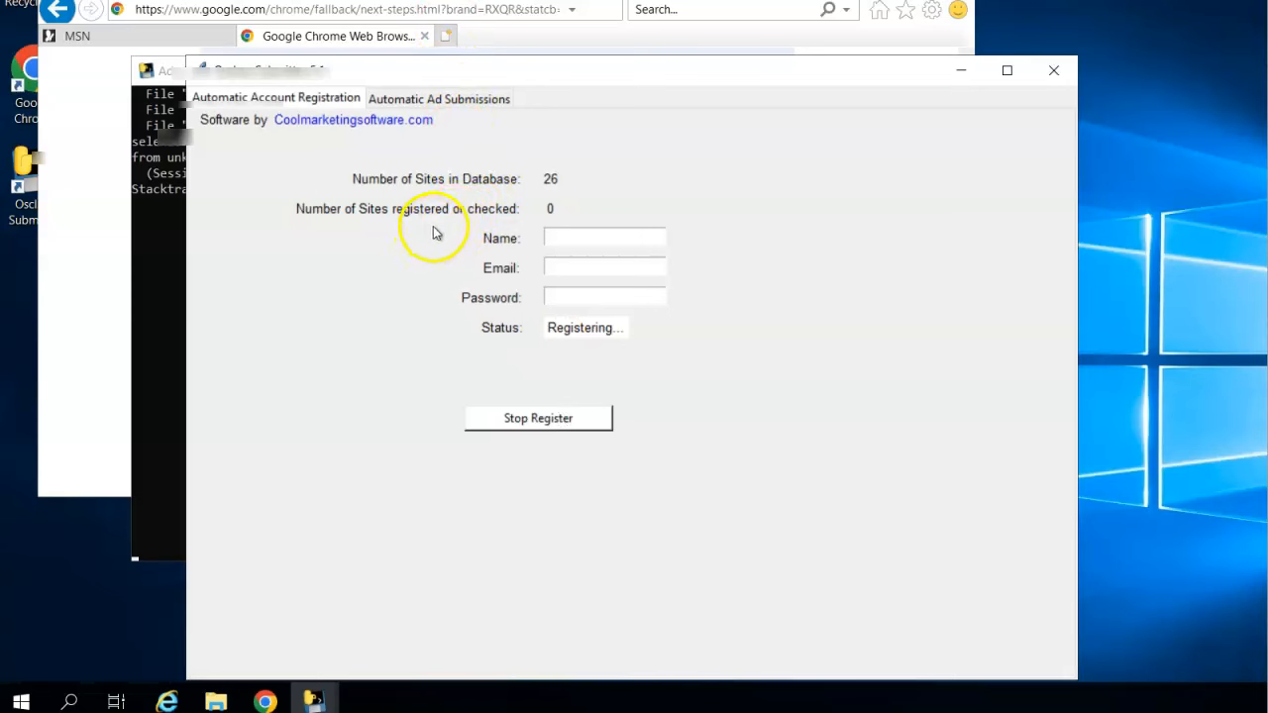